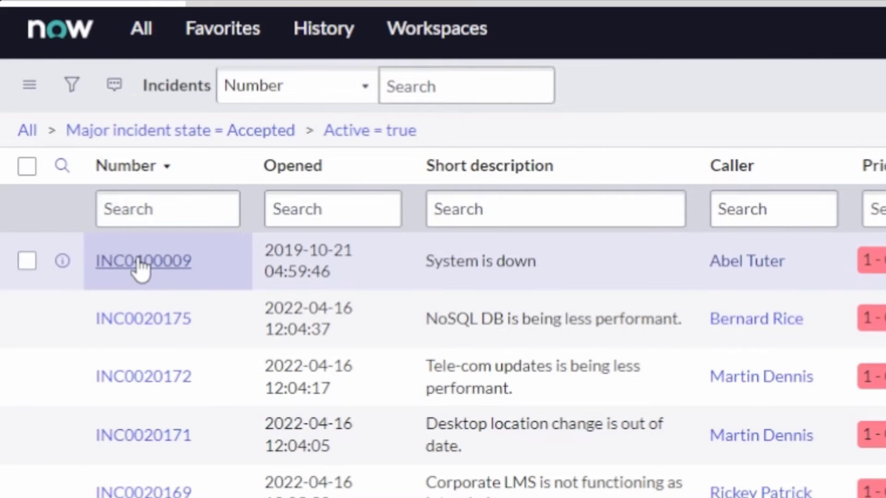
- Open the full form for INC0400009 'System is down' and review its fields and activity history
click(143, 261)
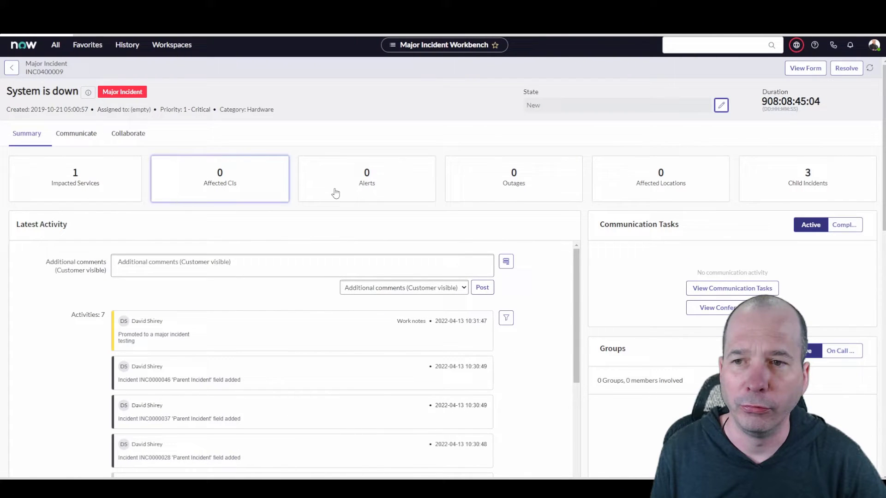
click(75, 178)
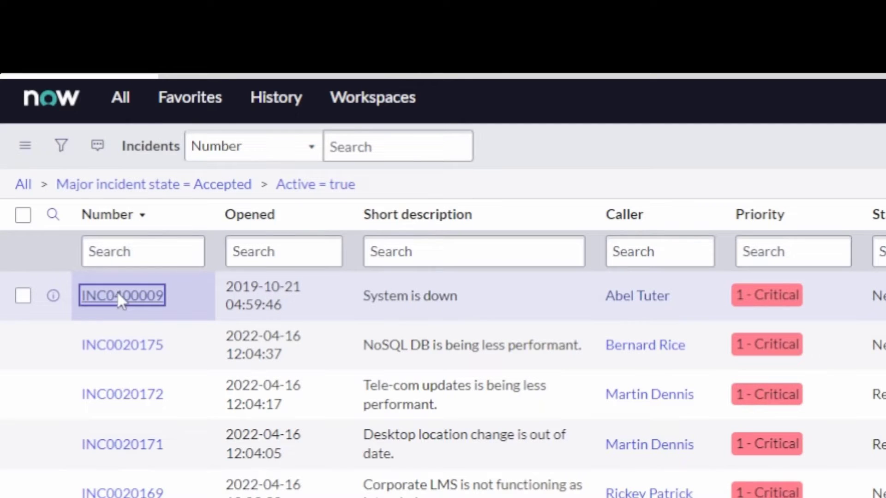
mouse_move(120, 299)
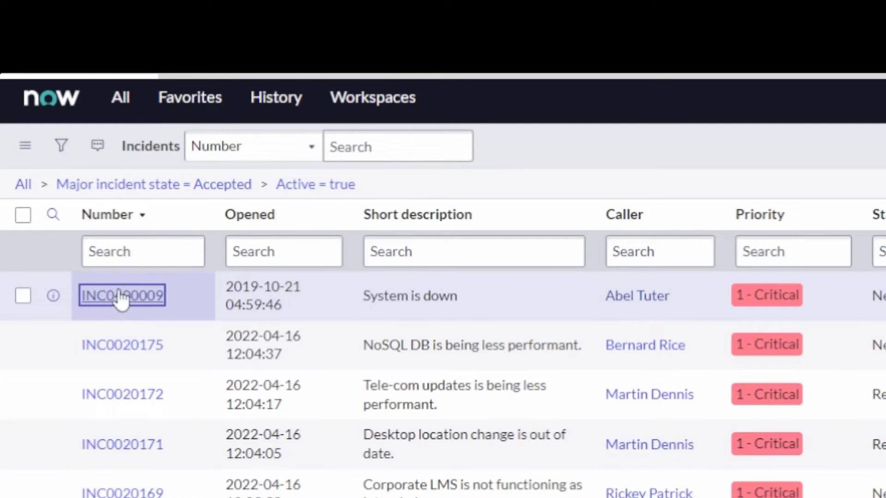
mouse_move(156, 316)
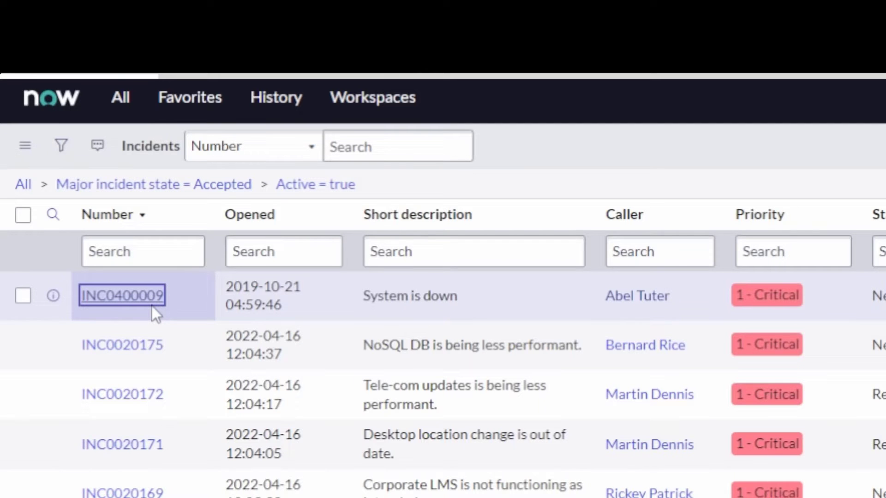
click(121, 296)
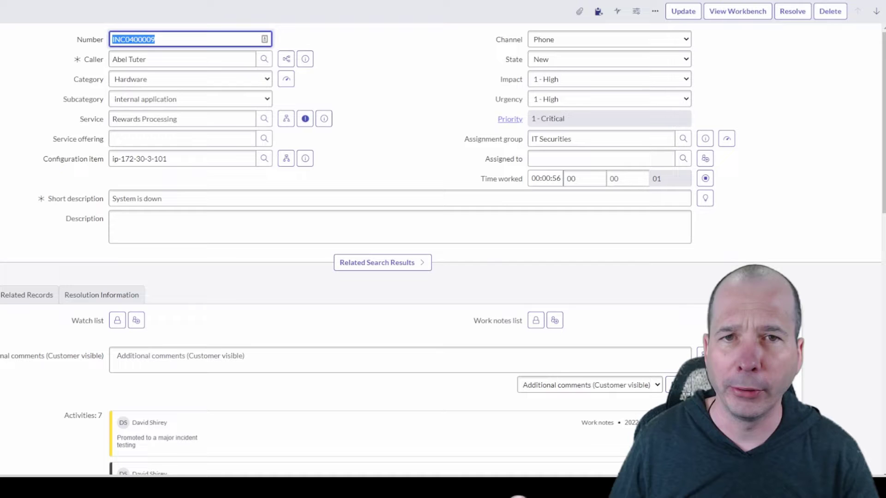
scroll(down, 3)
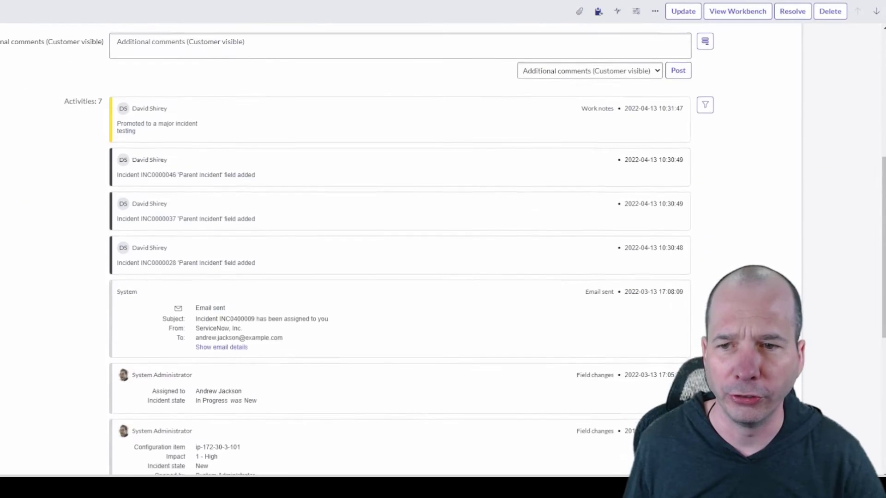
scroll(up, 3)
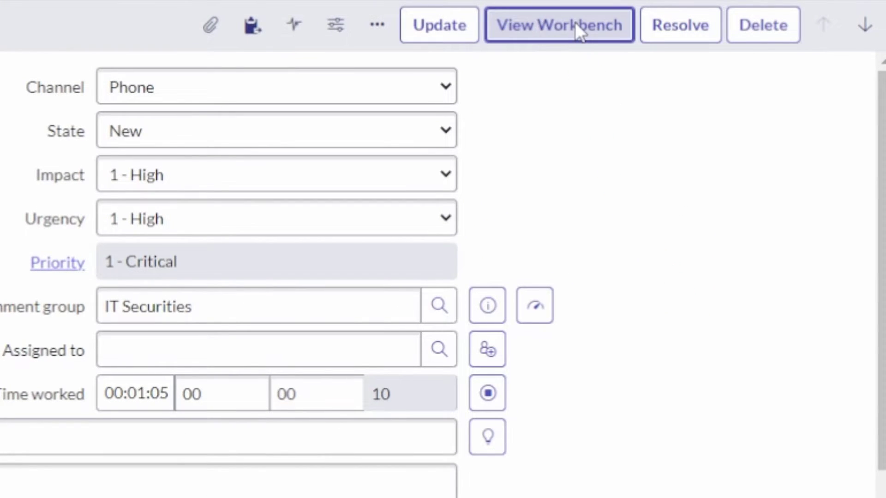
- Open the Major Incident Workbench for INC0400009 and check its state-change option
click(558, 25)
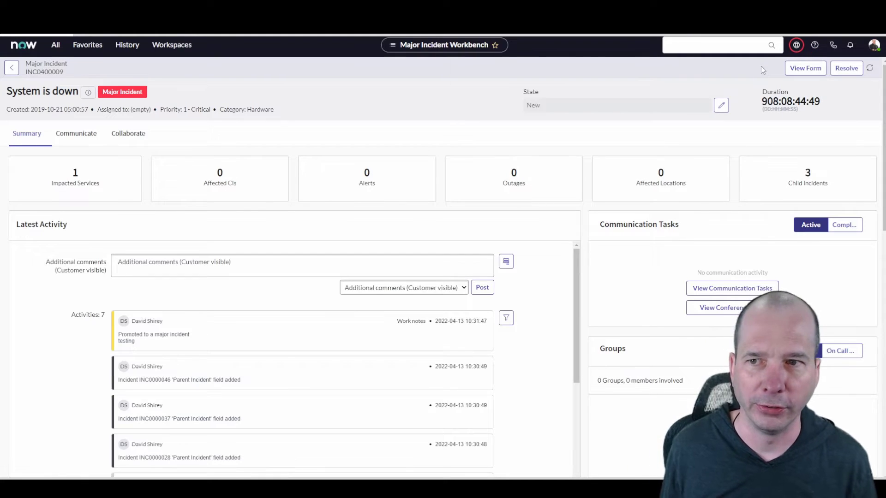
mouse_move(762, 71)
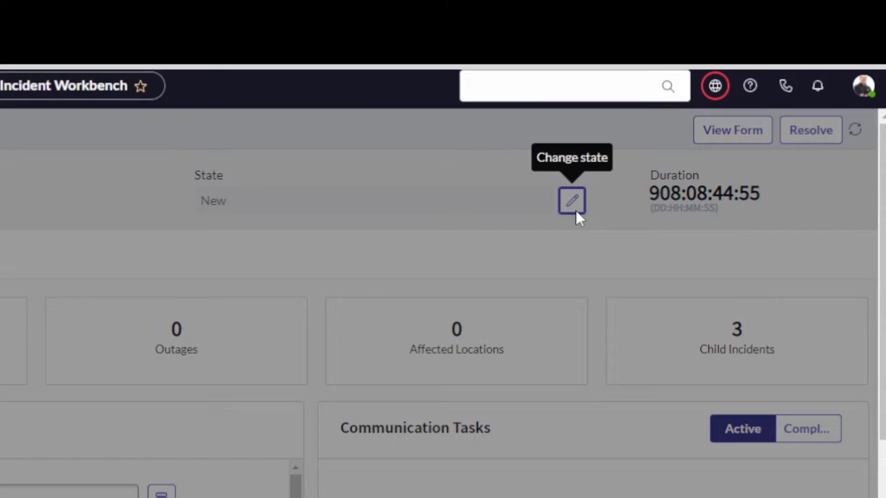
click(572, 200)
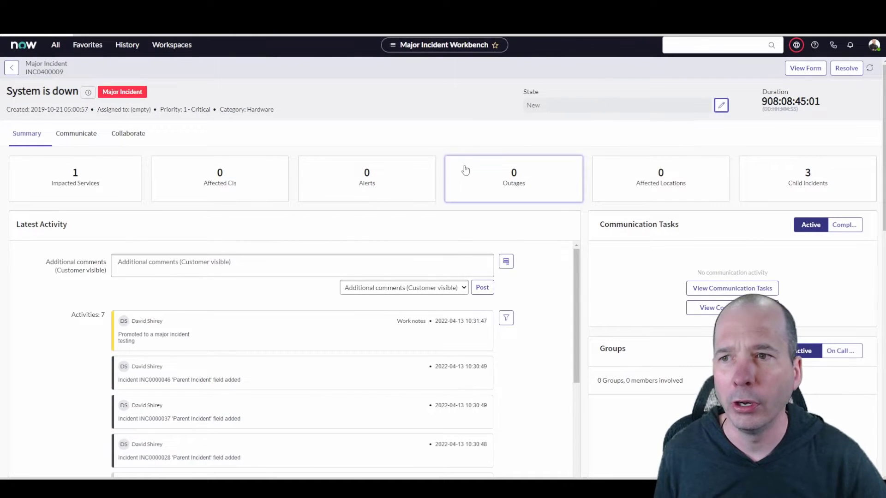
mouse_move(220, 192)
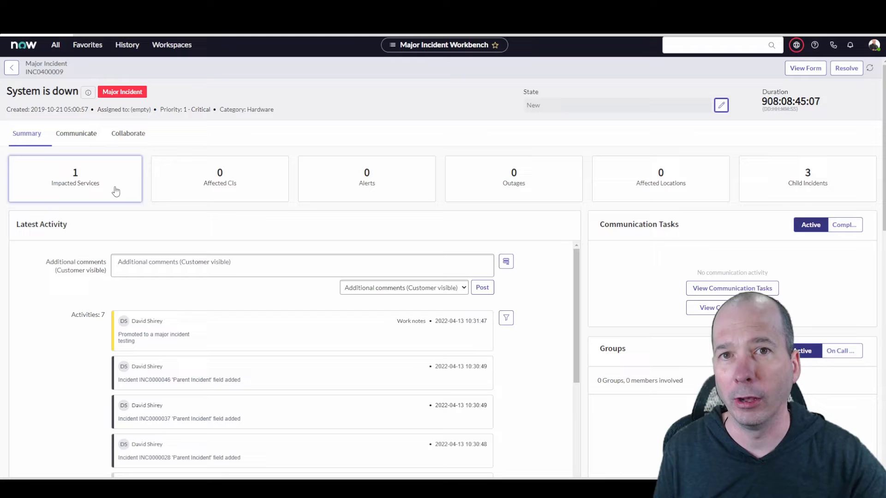
- Review Rewards Processing, CI ip-172-30-3-101 and three child incidents in the workbench Summary
scroll(down, 3)
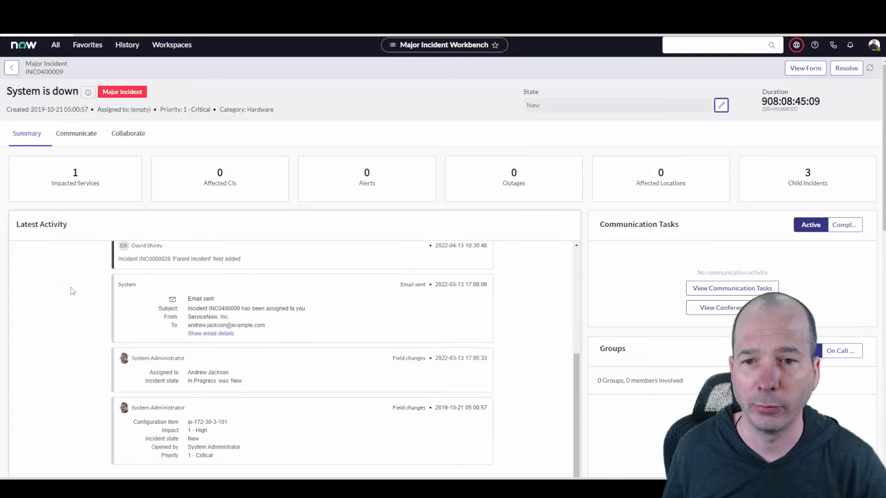
scroll(down, 3)
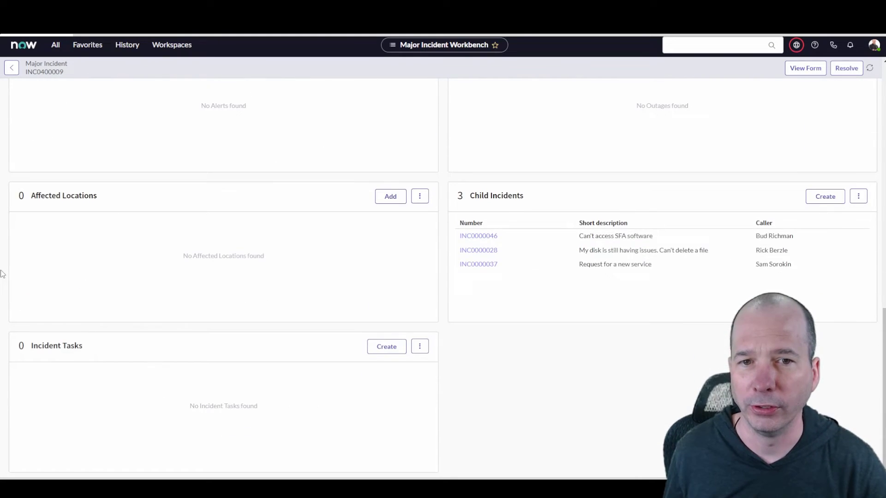
scroll(up, 3)
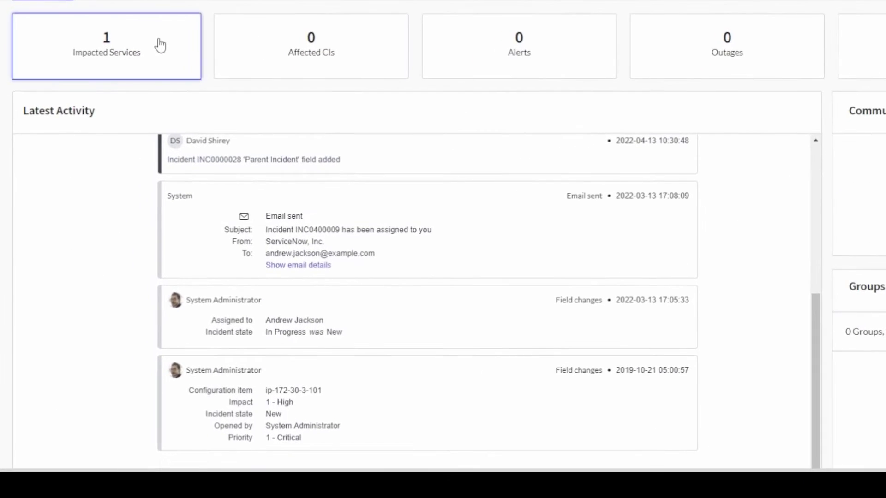
scroll(down, 3)
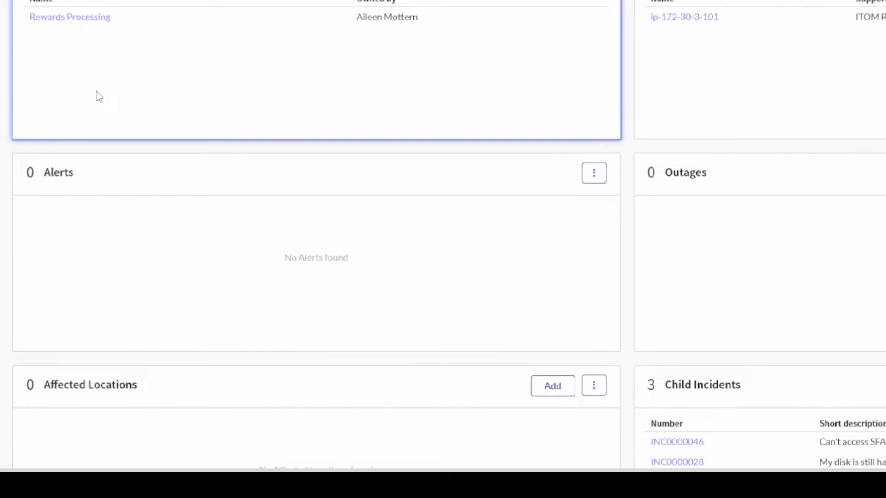
scroll(up, 3)
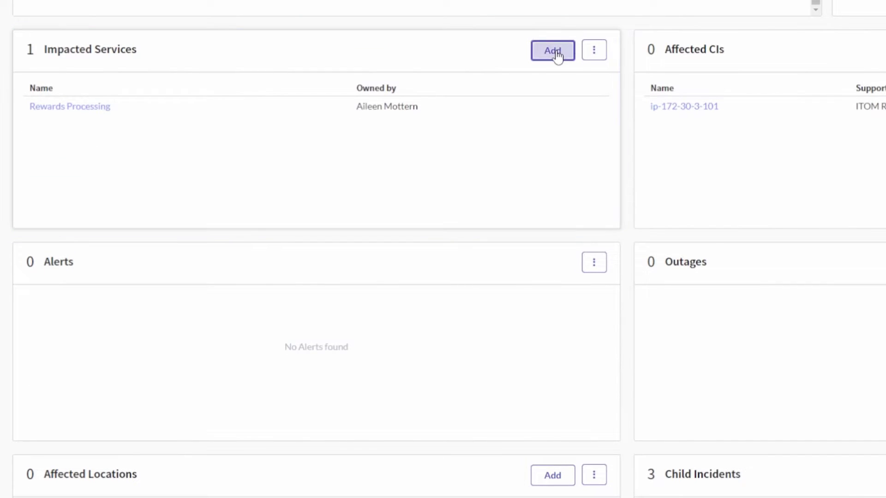
mouse_move(565, 64)
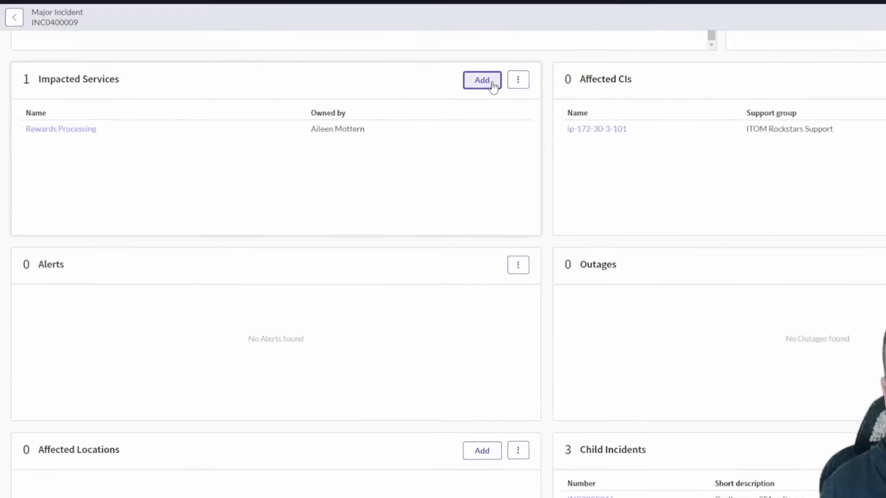
scroll(up, 3)
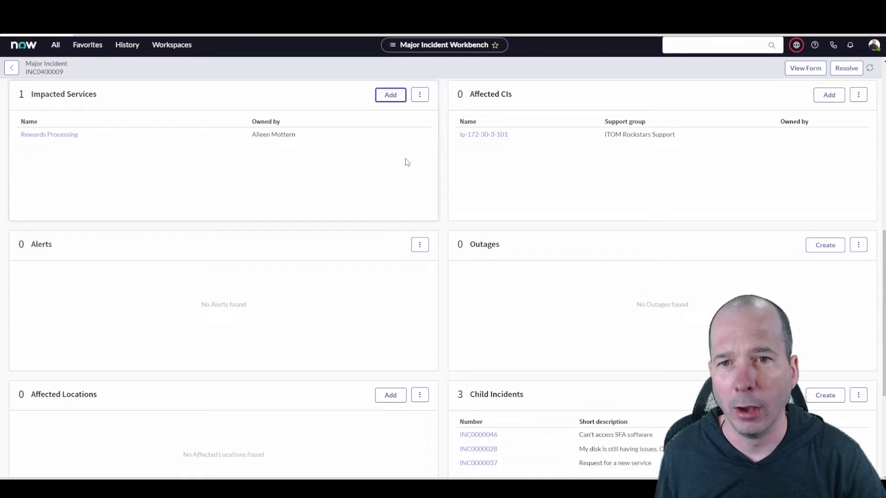
- Add AWS Resource Name Endpoint and MS SQL Server Endpoint as impacted services
click(390, 94)
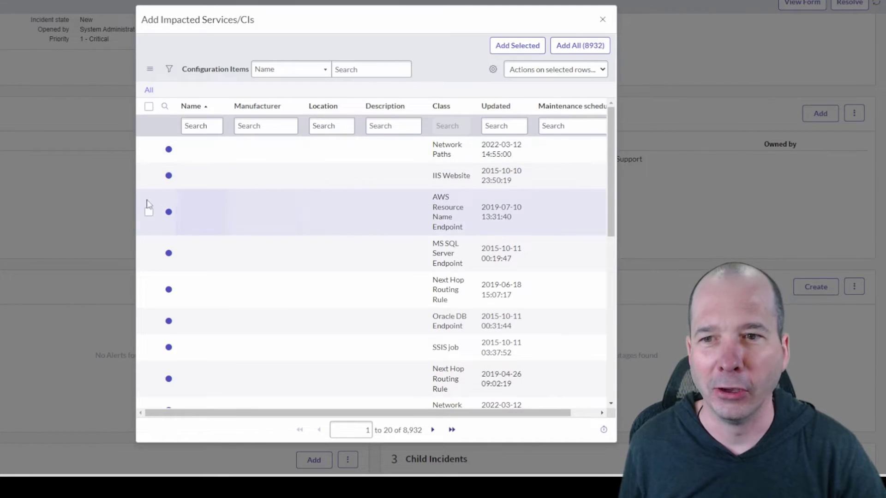
click(149, 254)
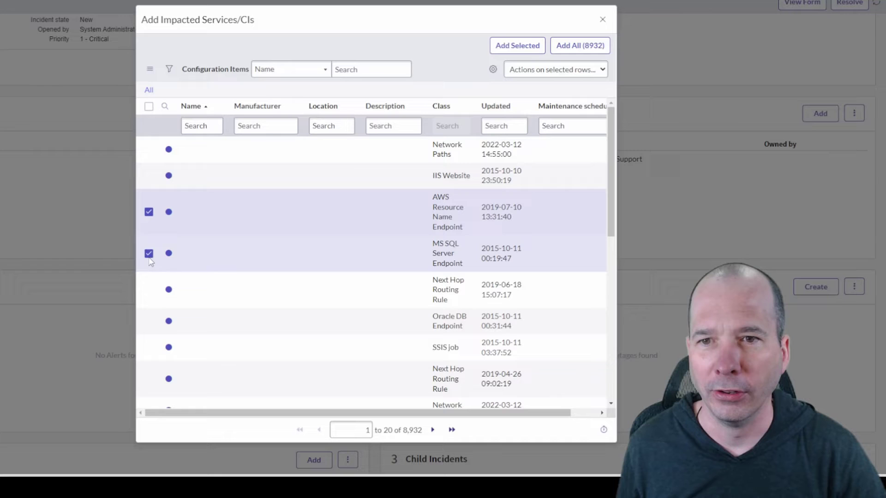
click(516, 45)
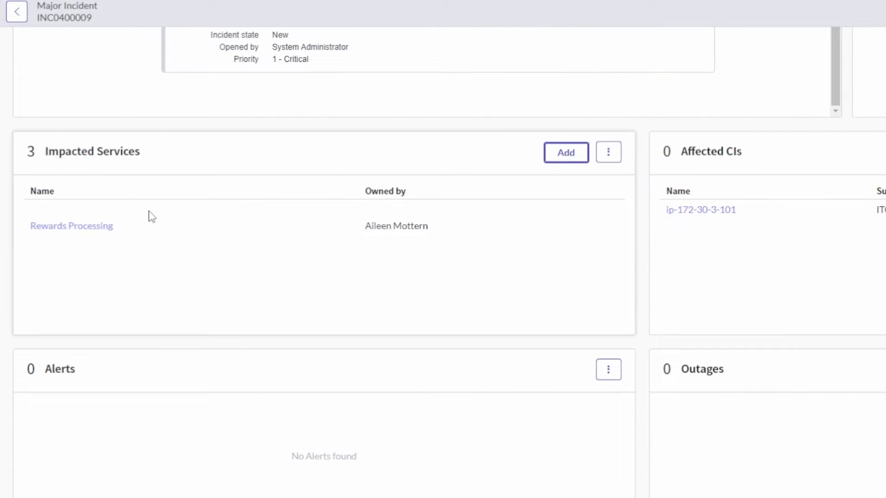
mouse_move(608, 152)
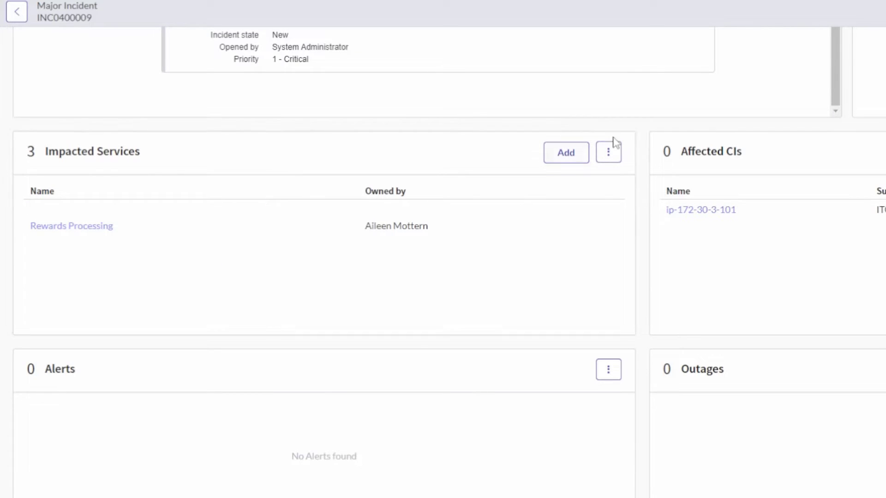
- Refresh the Impacted Services card to show six services, including Portia Online and Rewards Offering
click(609, 151)
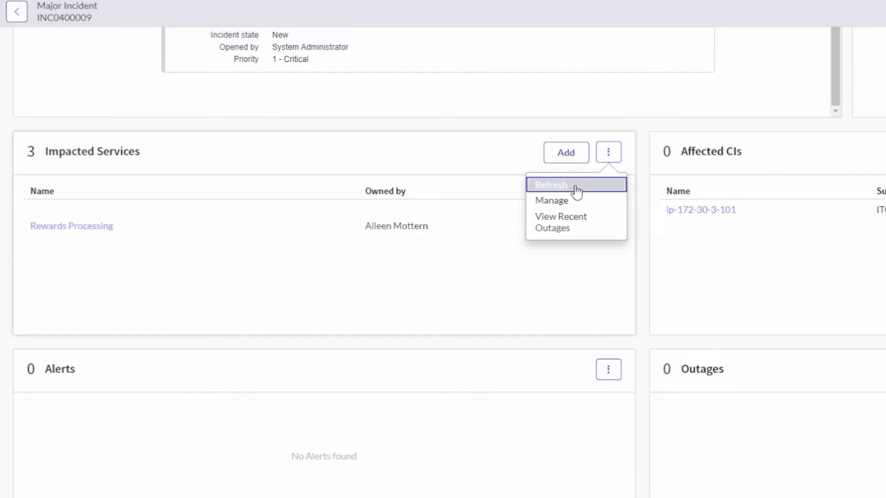
click(550, 184)
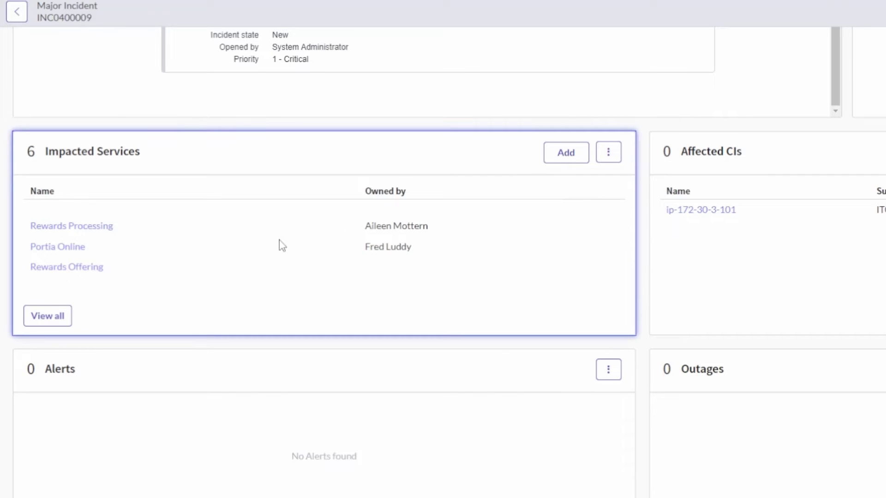
click(608, 152)
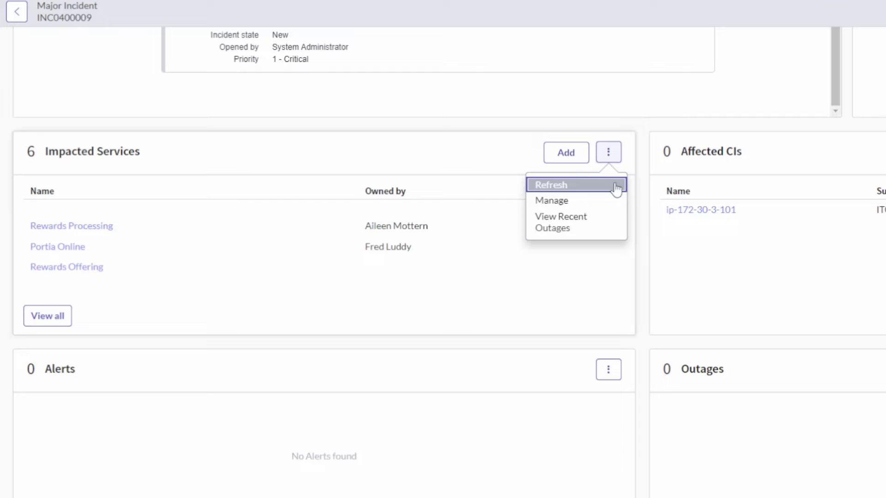
mouse_move(673, 126)
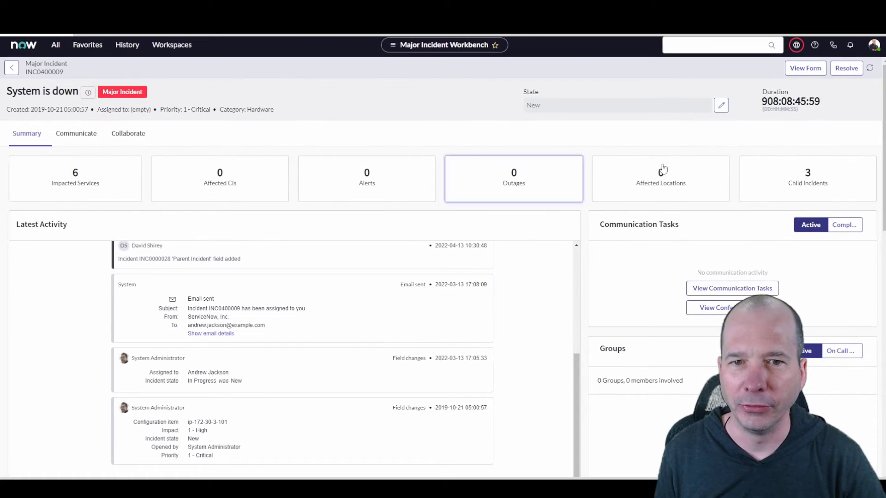
mouse_move(836, 176)
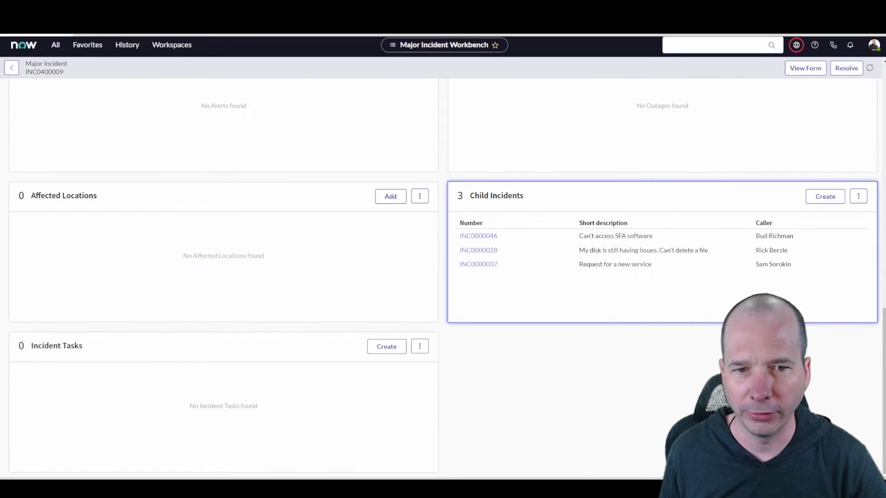
scroll(up, 3)
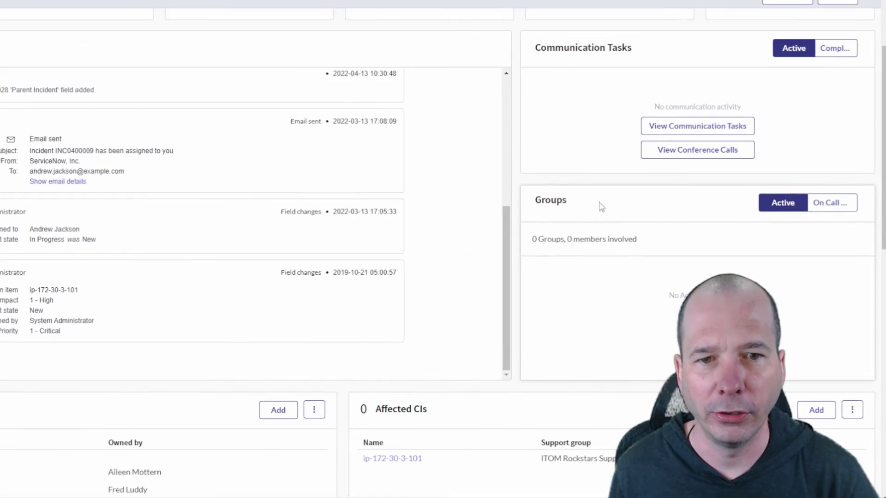
scroll(down, 3)
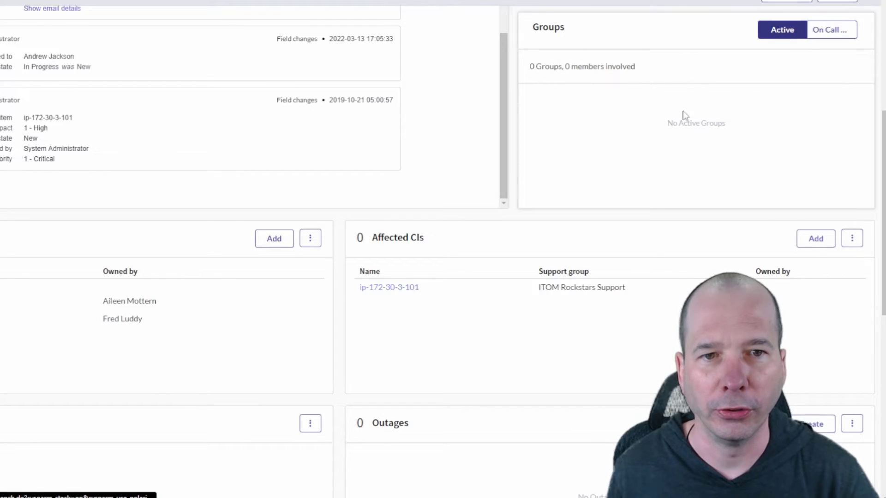
- Show the Network group's on-call members, then switch to the incident's Communicate view
click(831, 30)
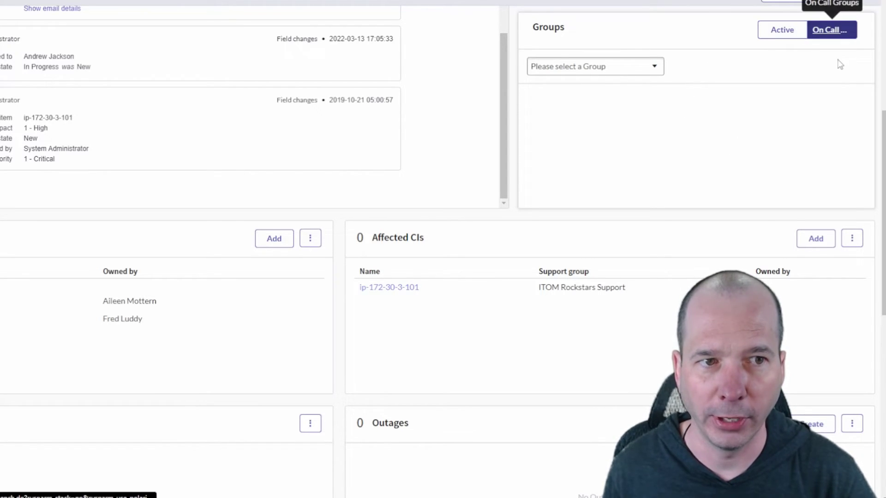
click(594, 66)
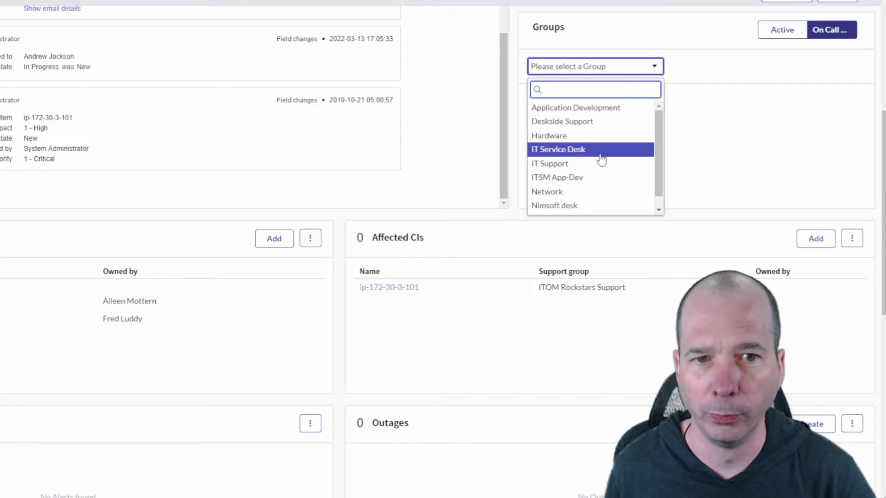
click(547, 192)
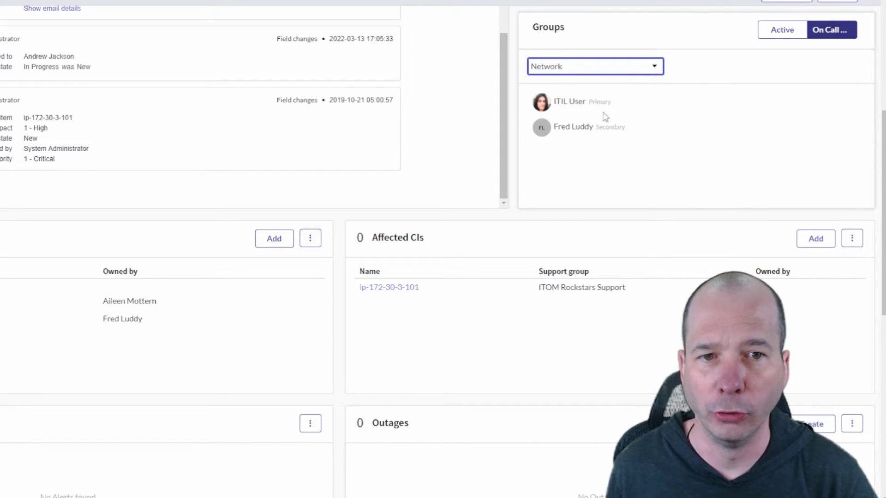
scroll(up, 3)
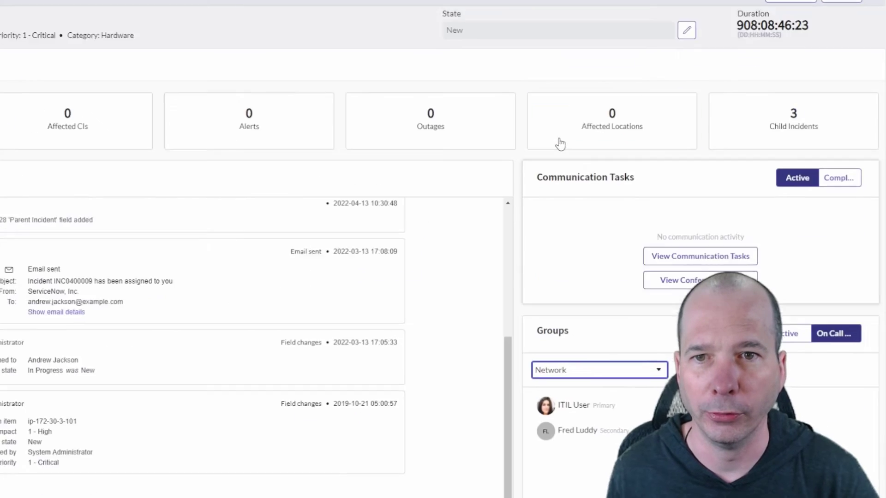
click(94, 91)
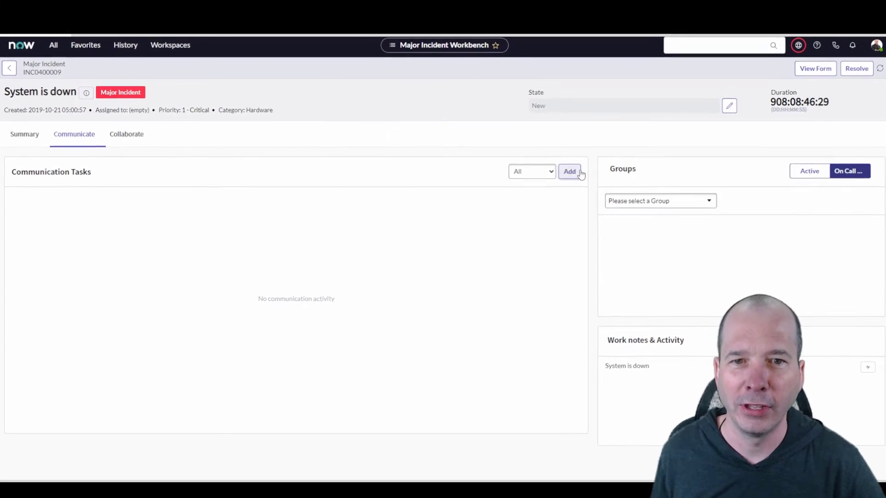
click(570, 172)
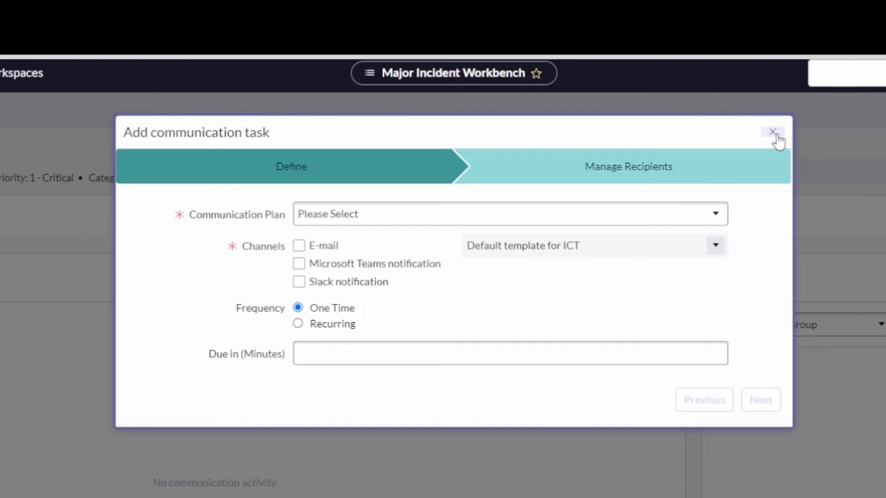
mouse_move(238, 229)
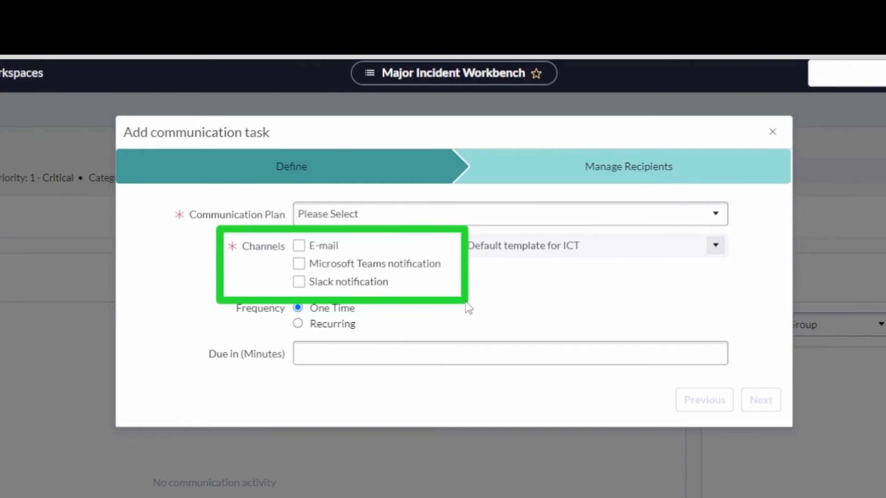
mouse_move(448, 349)
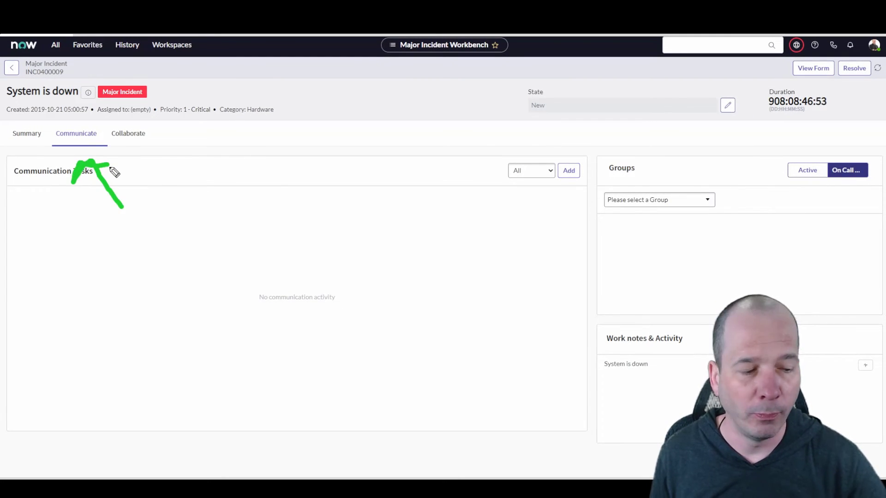
mouse_move(365, 250)
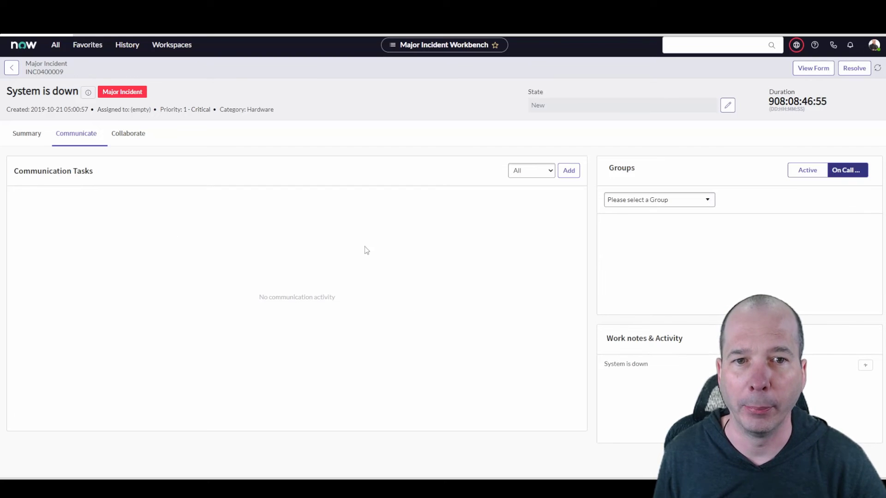
- Switch the workbench to the Collaborate view for INC0400009
click(128, 134)
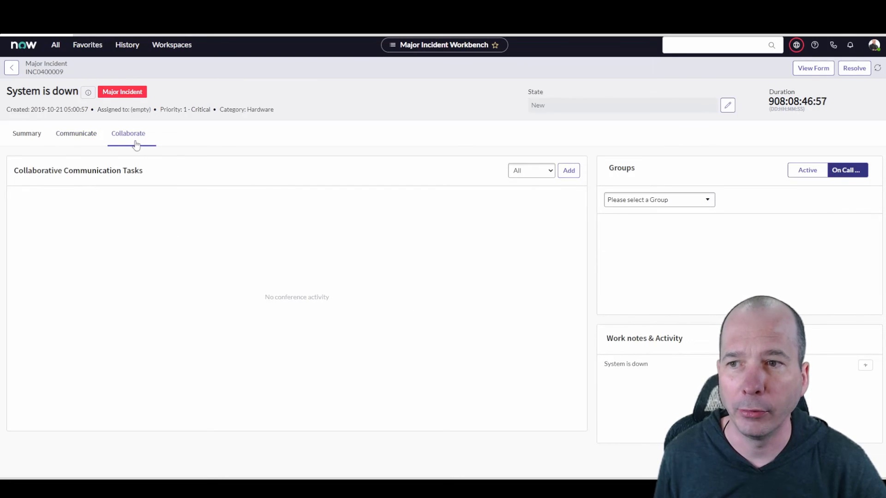
mouse_move(568, 184)
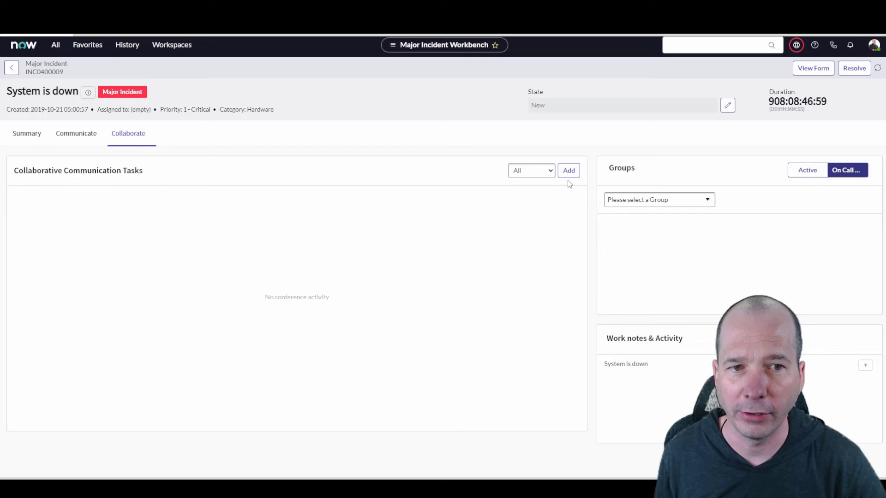
mouse_move(503, 234)
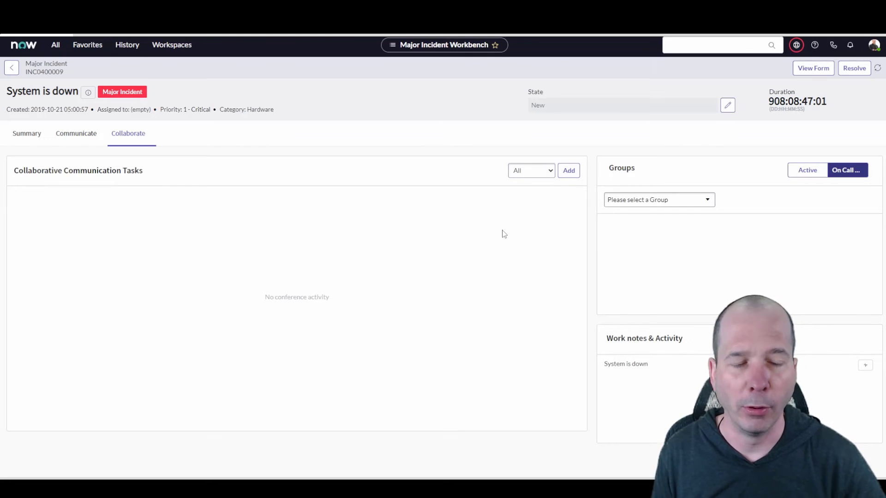